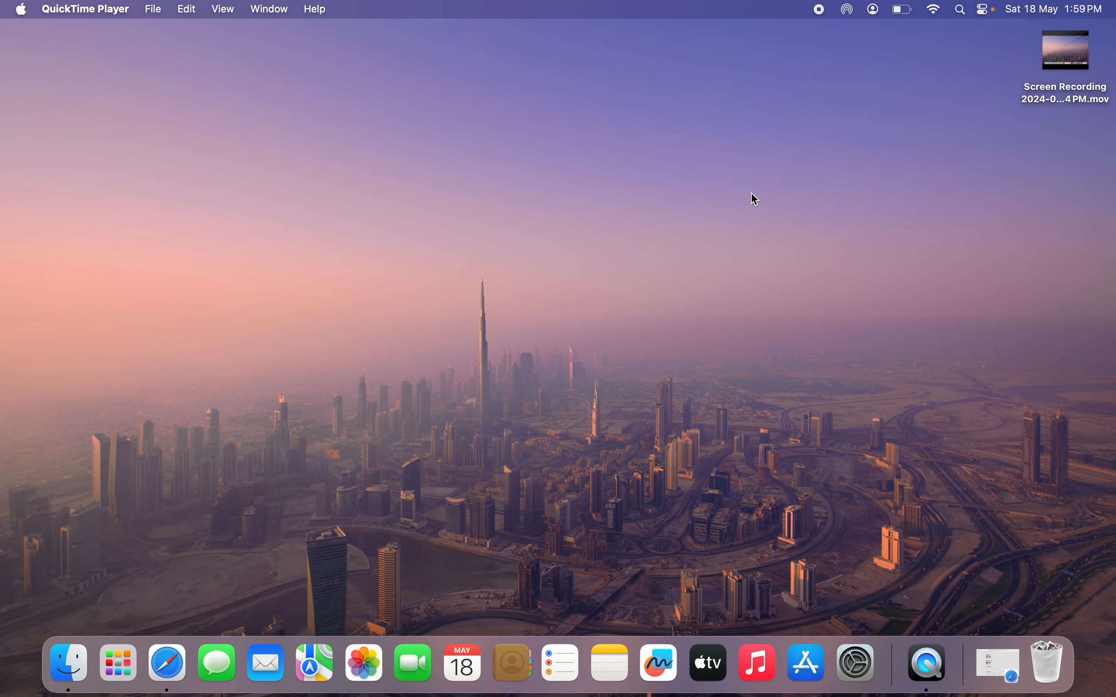
{"action": "mouse_move", "coordinate": [889, 192]}
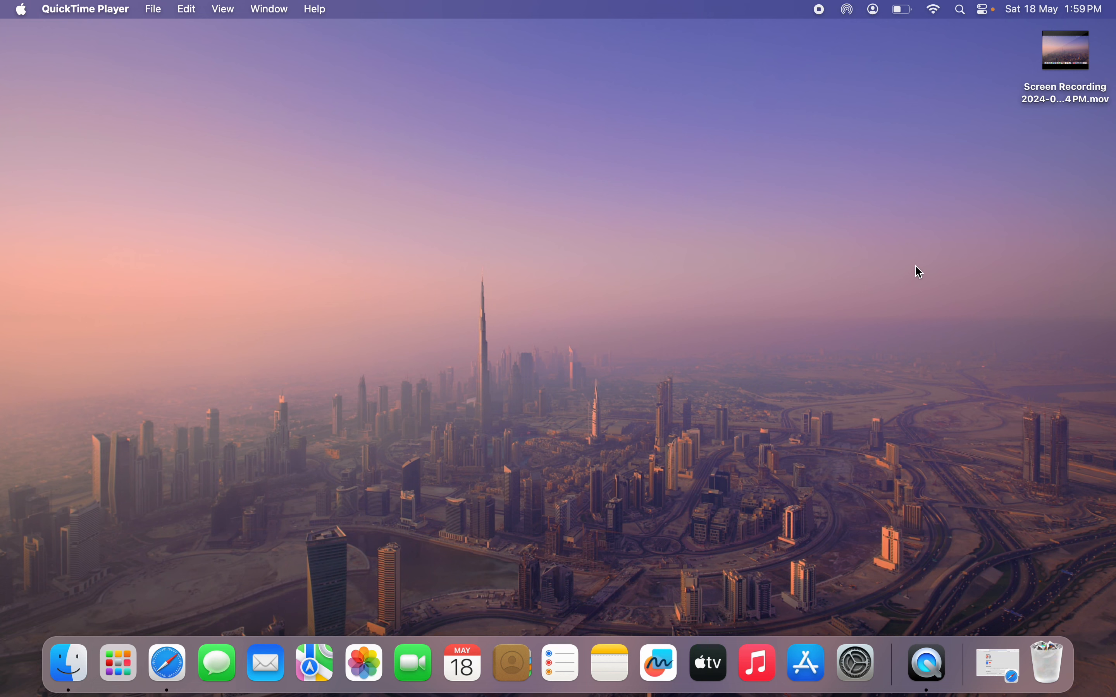
{"action": "mouse_move", "coordinate": [845, 398]}
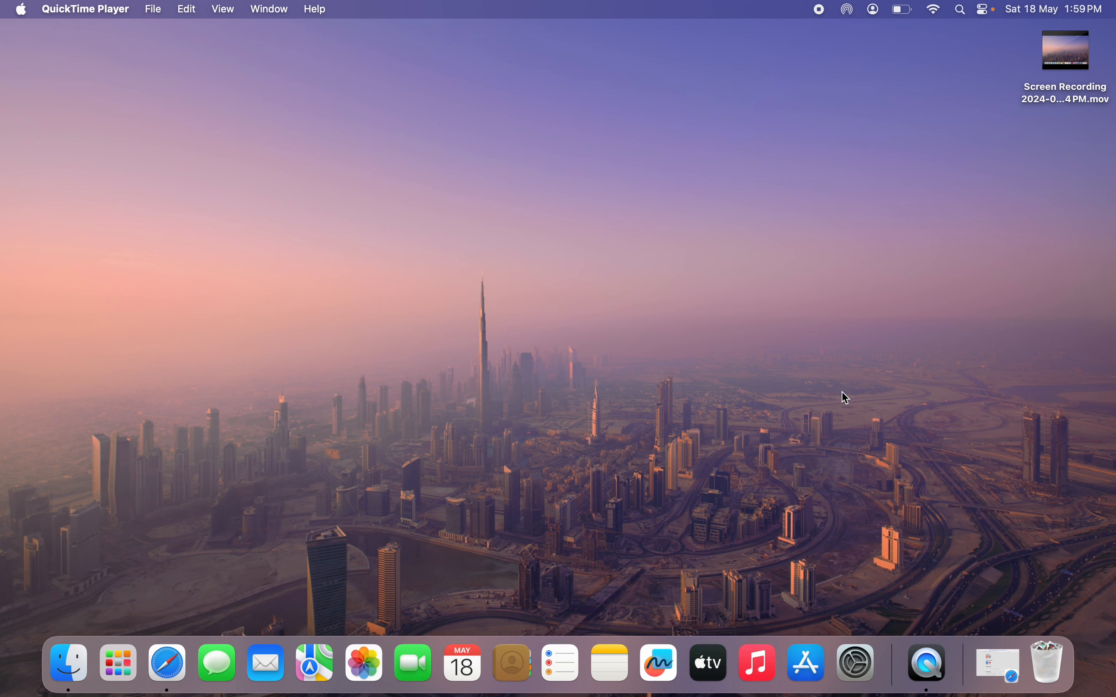
{"action": "mouse_move", "coordinate": [899, 325]}
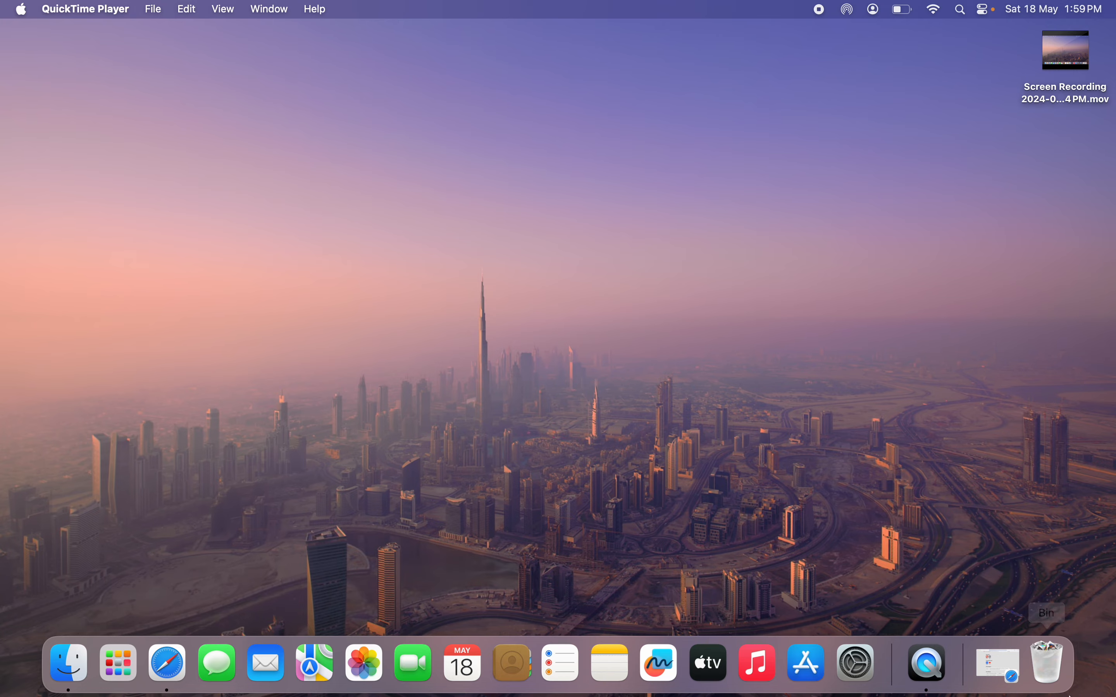
Step: Load youtube.com in Safari and bring up the account menu from the profile avatar
{"action": "left_click", "coordinate": [166, 662]}
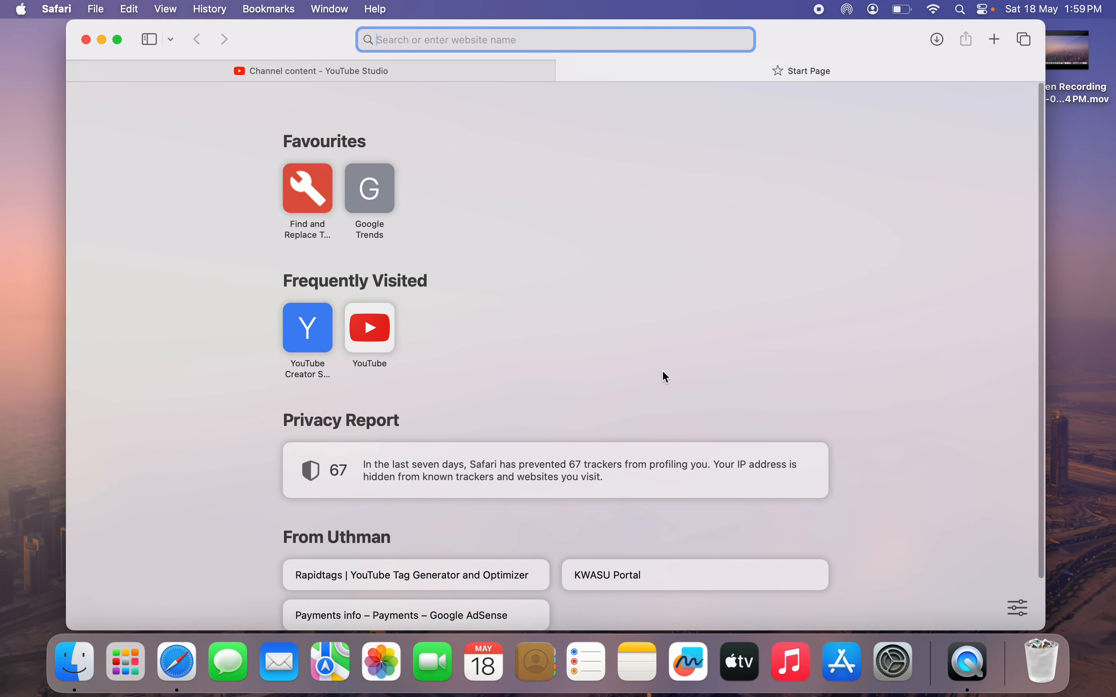
{"action": "type", "text": "youtube.com"}
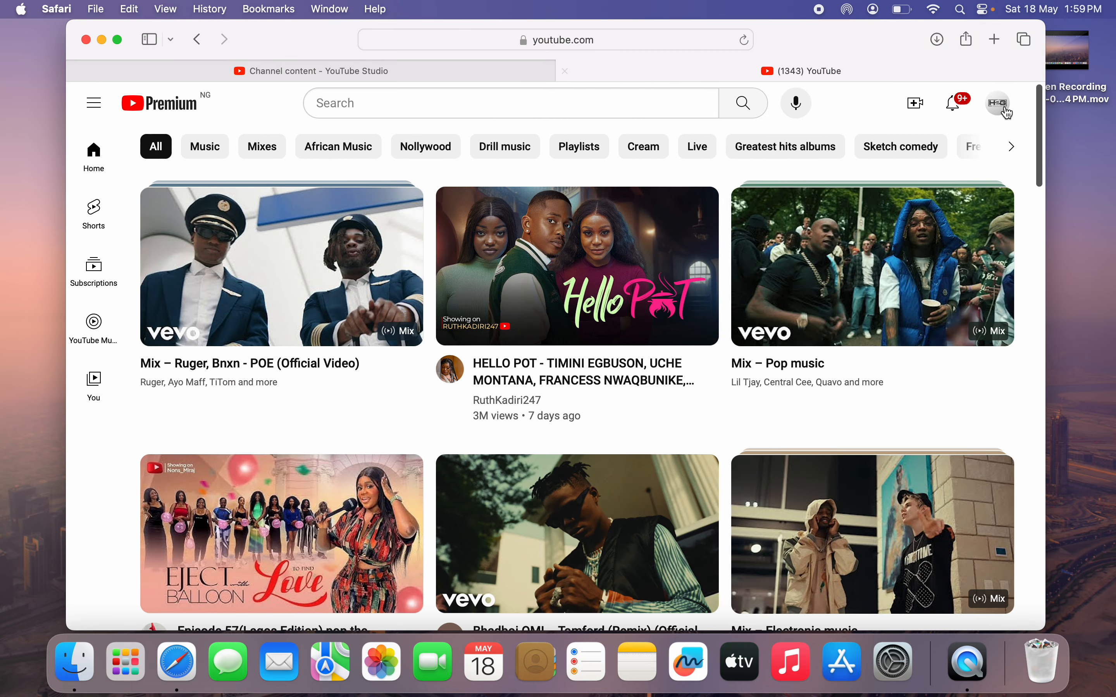
{"action": "left_click", "coordinate": [998, 103]}
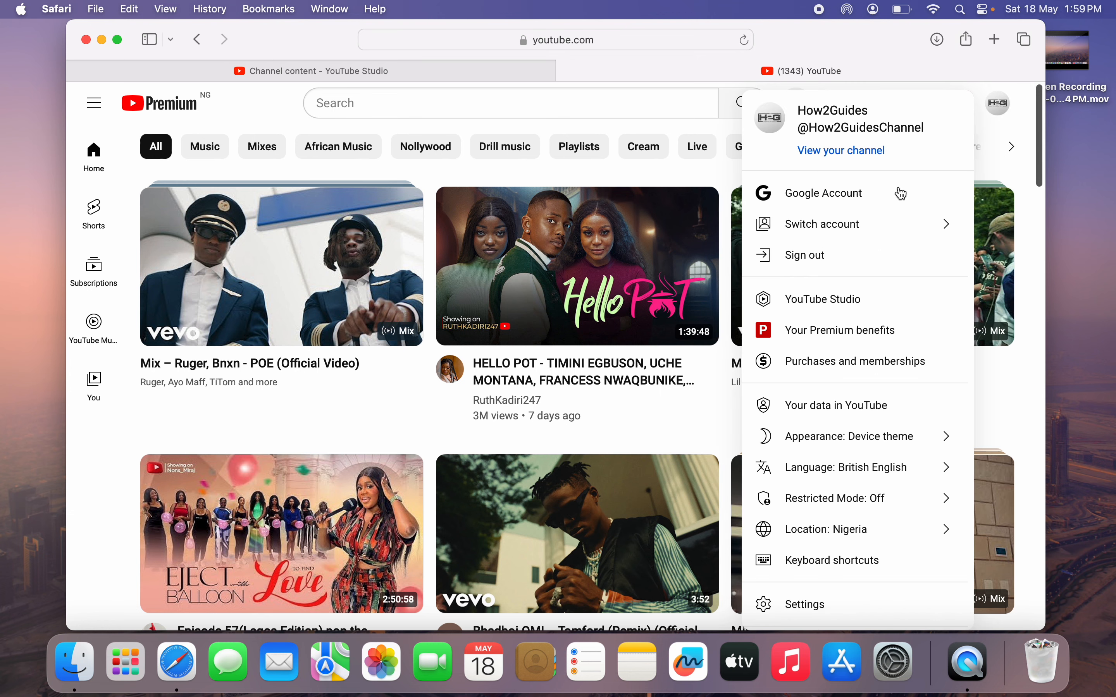
{"action": "mouse_move", "coordinate": [837, 299]}
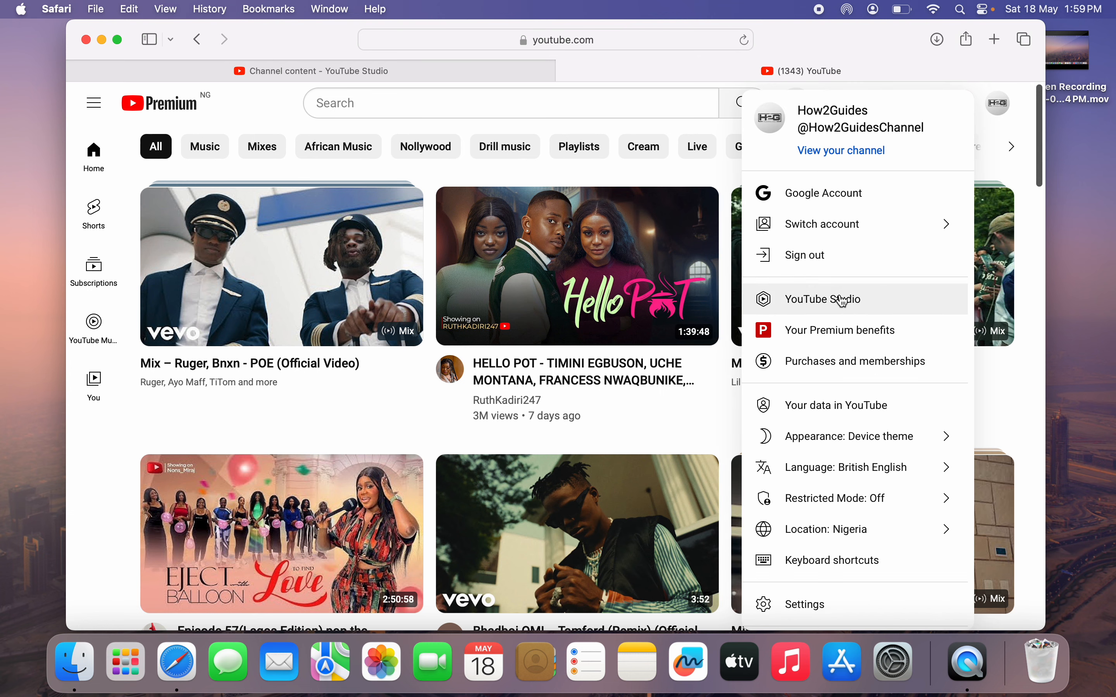
{"action": "mouse_move", "coordinate": [604, 86]}
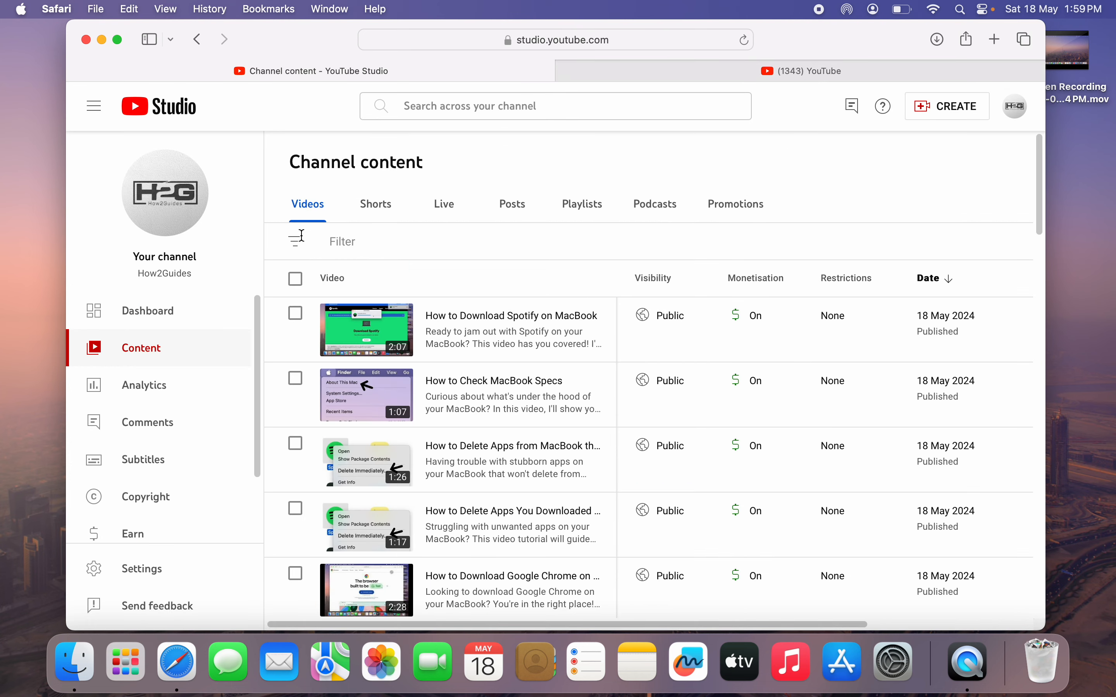
{"action": "mouse_move", "coordinate": [193, 349]}
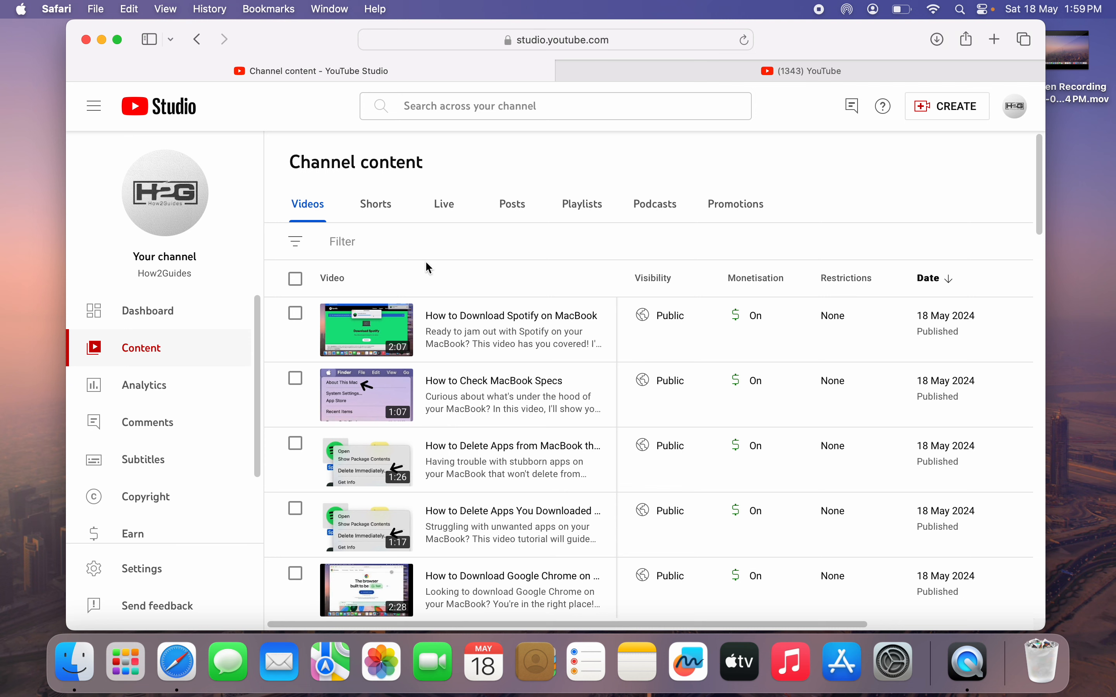
{"action": "mouse_move", "coordinate": [615, 155]}
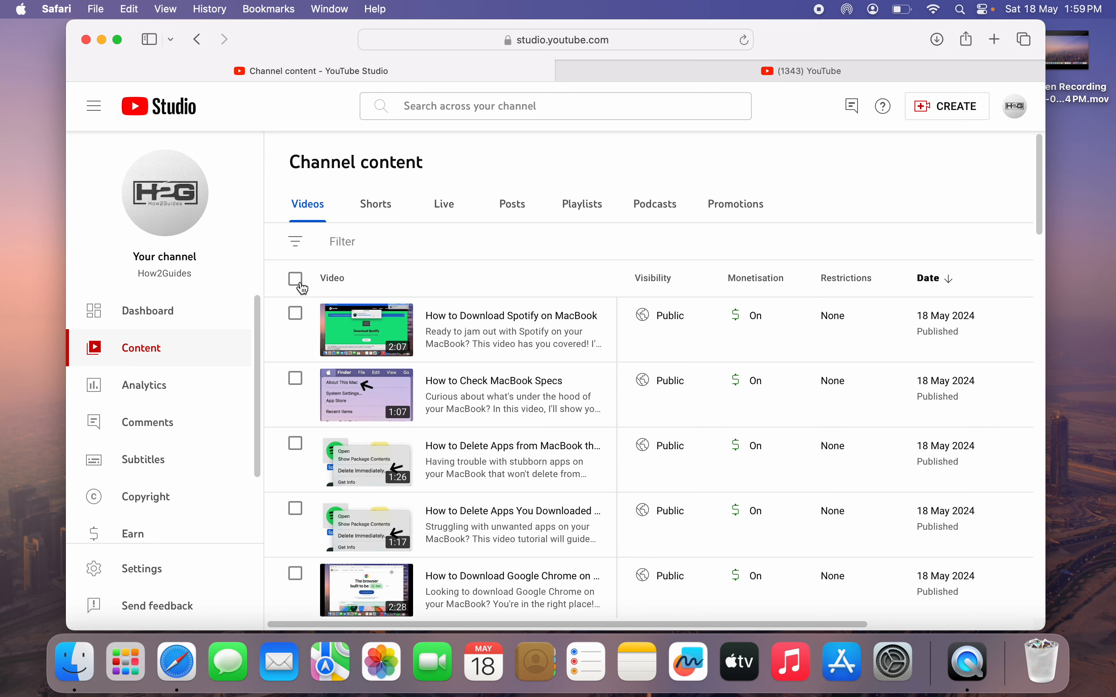
{"action": "mouse_move", "coordinate": [295, 278]}
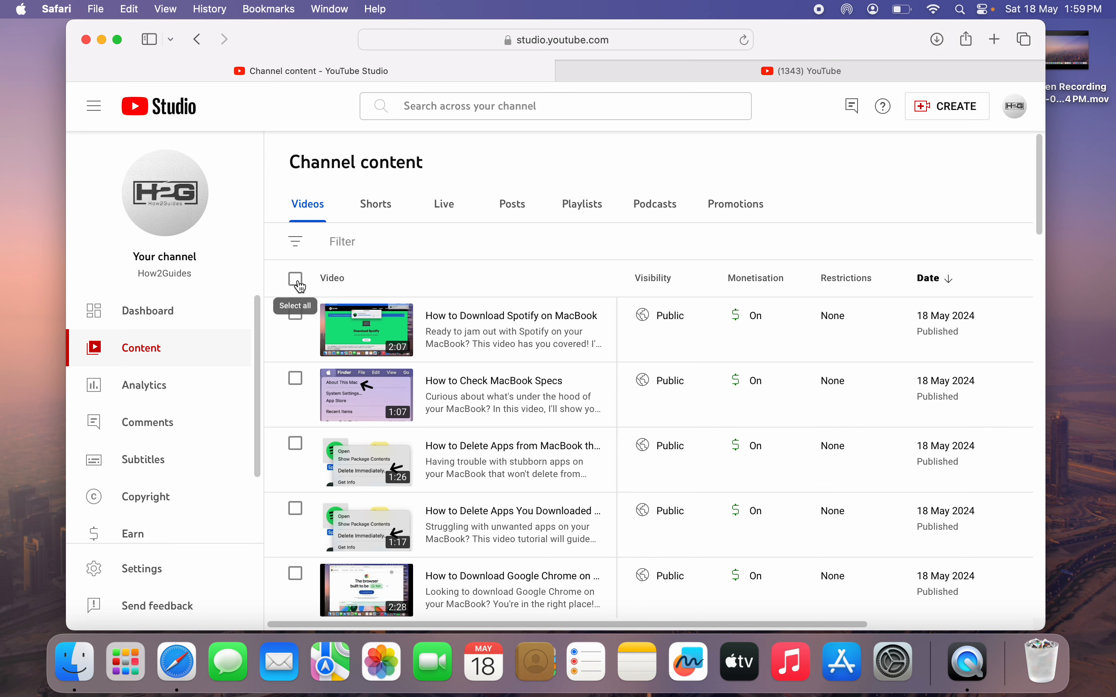
Step: Select all 30 videos on the page, then extend the selection to every channel video
{"action": "left_click", "coordinate": [296, 278]}
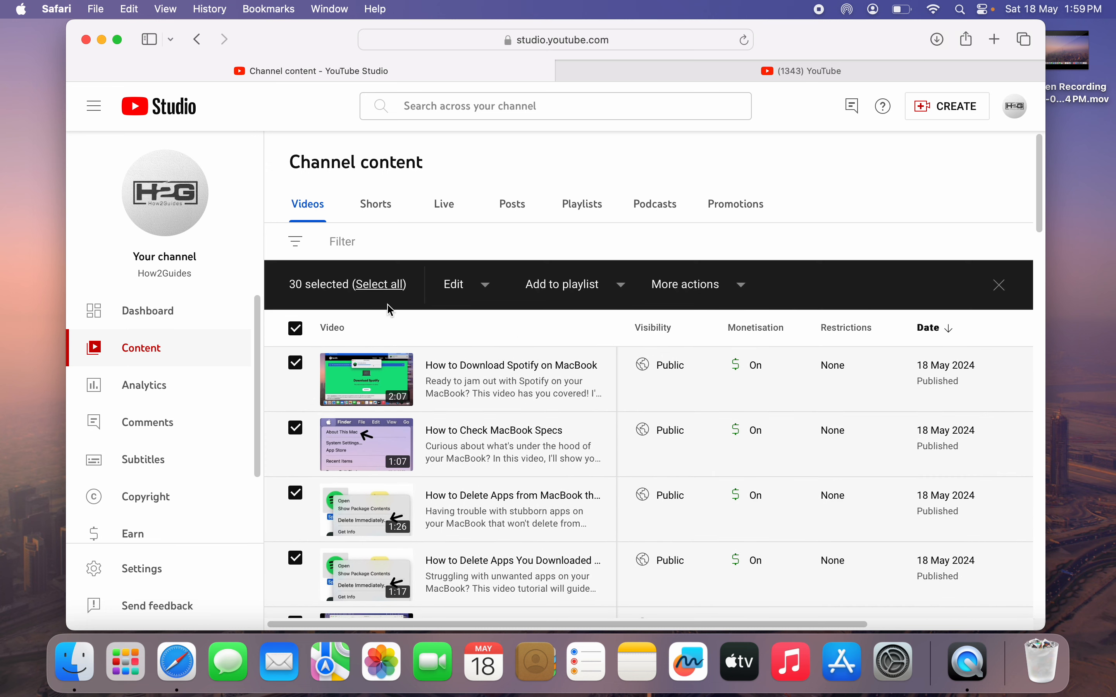
{"action": "mouse_move", "coordinate": [409, 333]}
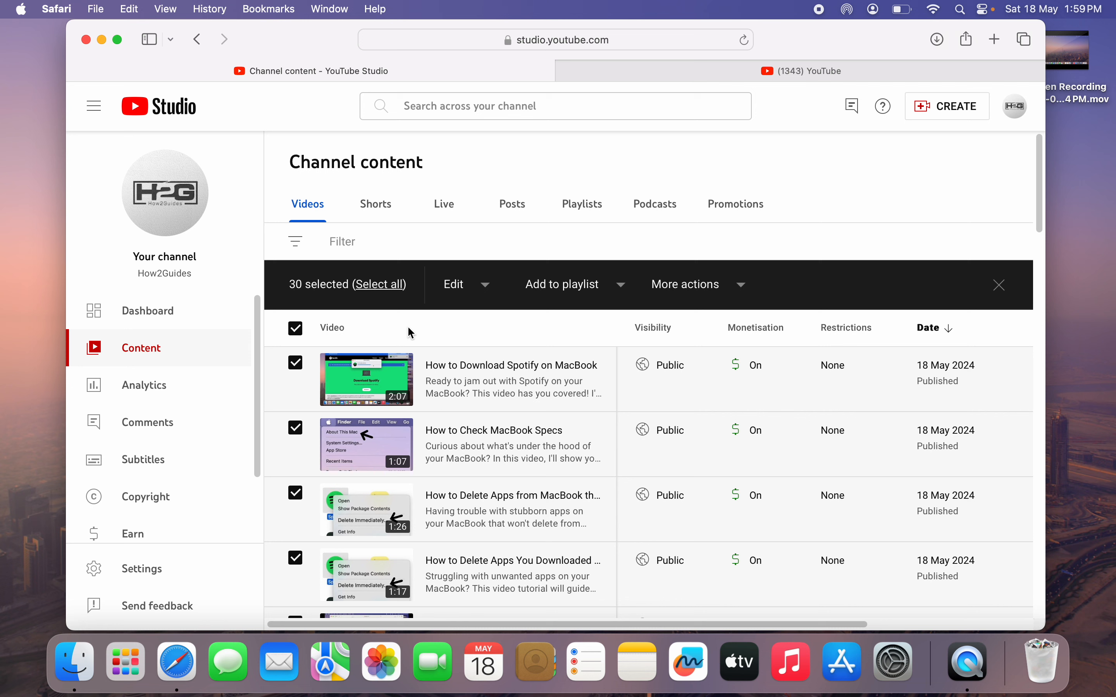
{"action": "mouse_move", "coordinate": [361, 295]}
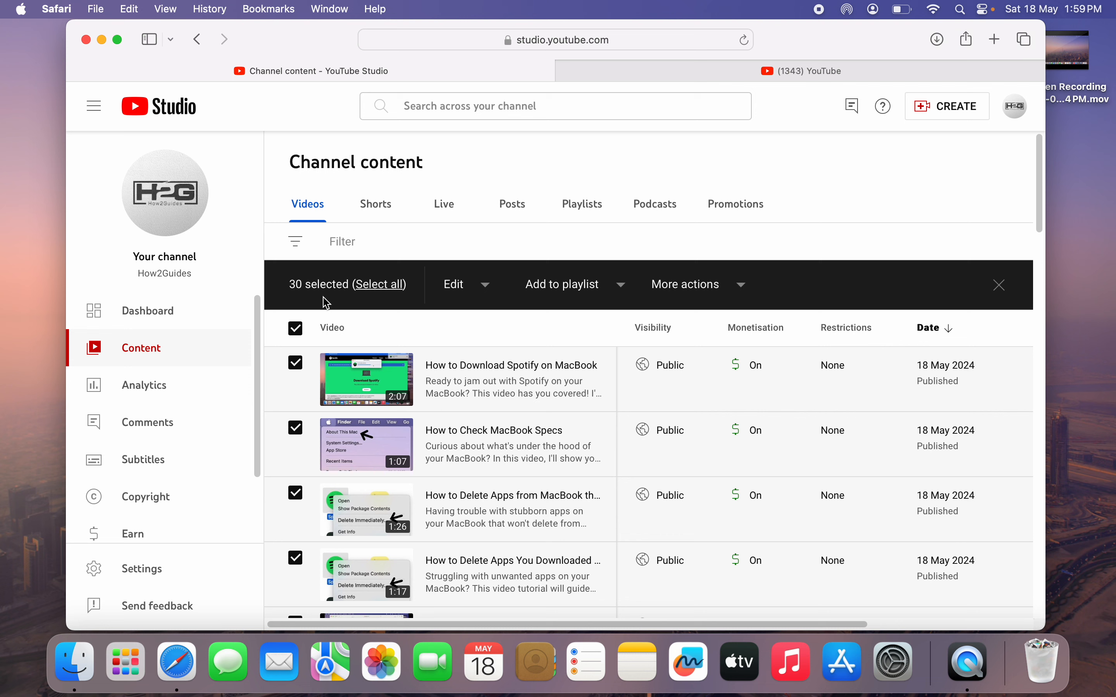
{"action": "left_click", "coordinate": [379, 284]}
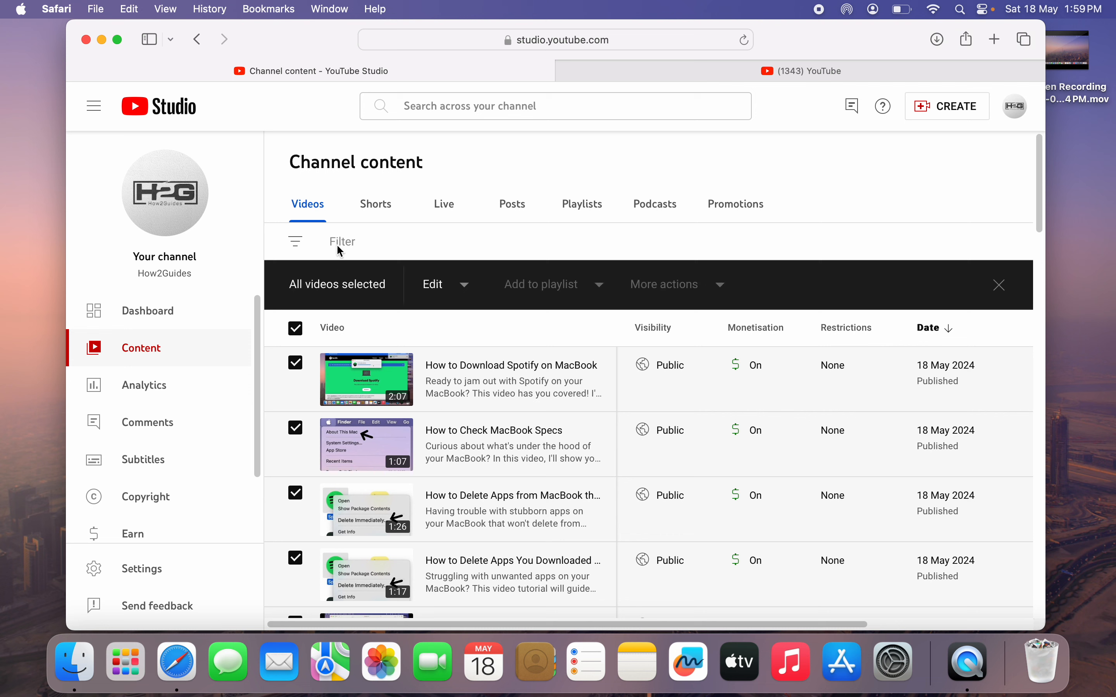
{"action": "mouse_move", "coordinate": [525, 162]}
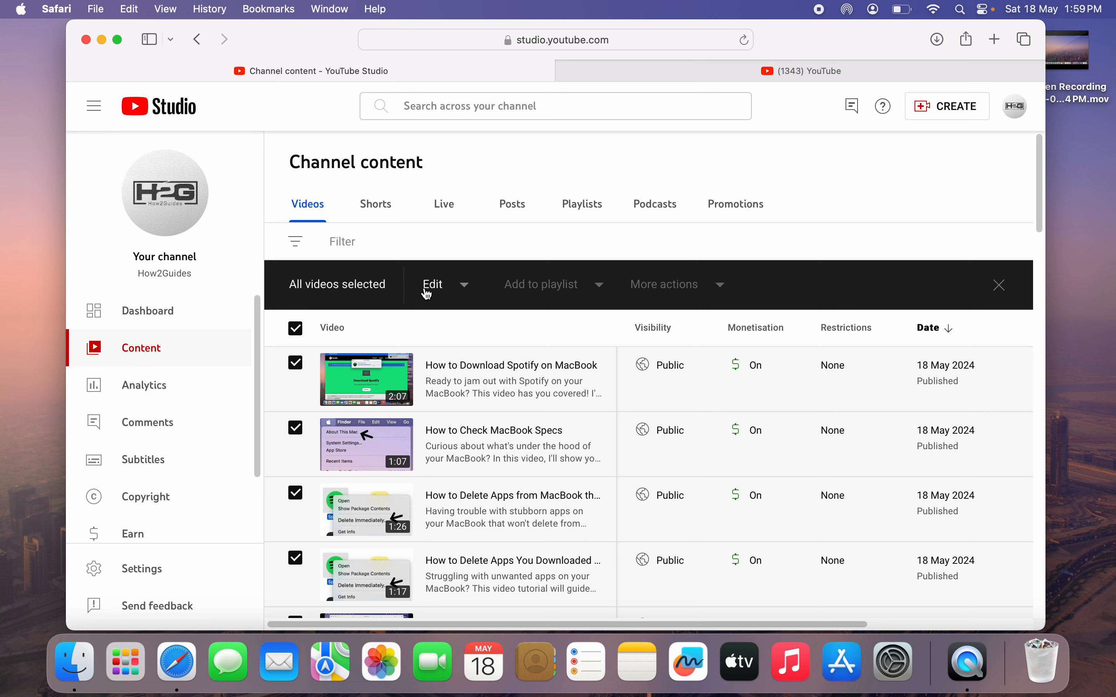
Step: Start a bulk edit of Monetisation for the selected videos and set it to On
{"action": "left_click", "coordinate": [432, 284]}
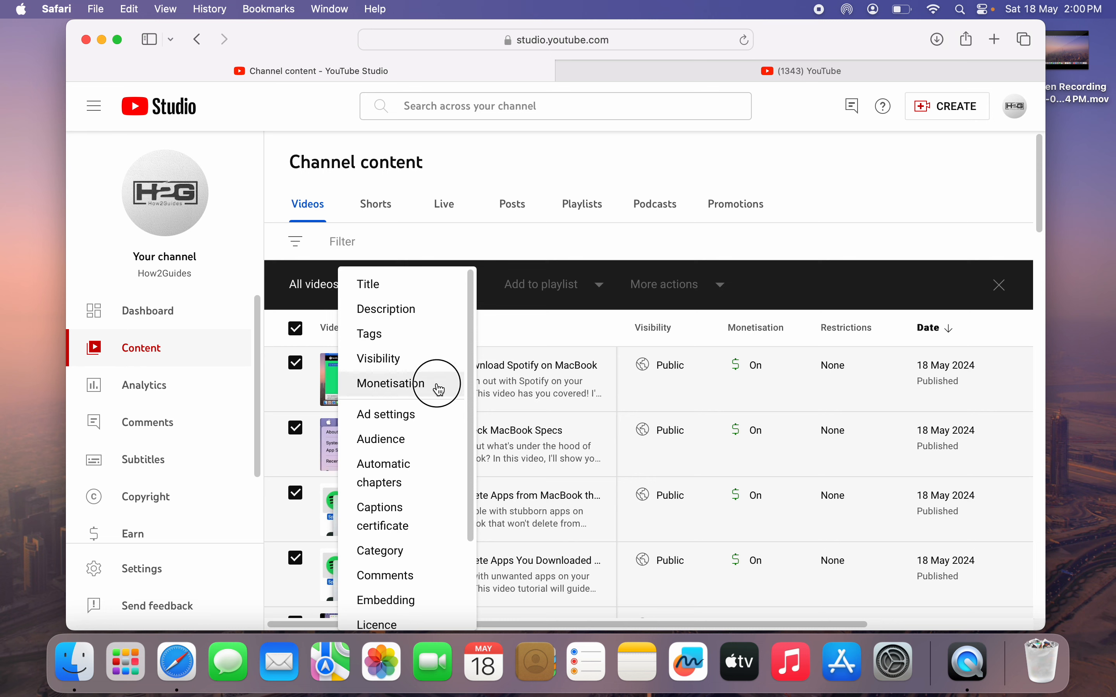
{"action": "left_click", "coordinate": [390, 384]}
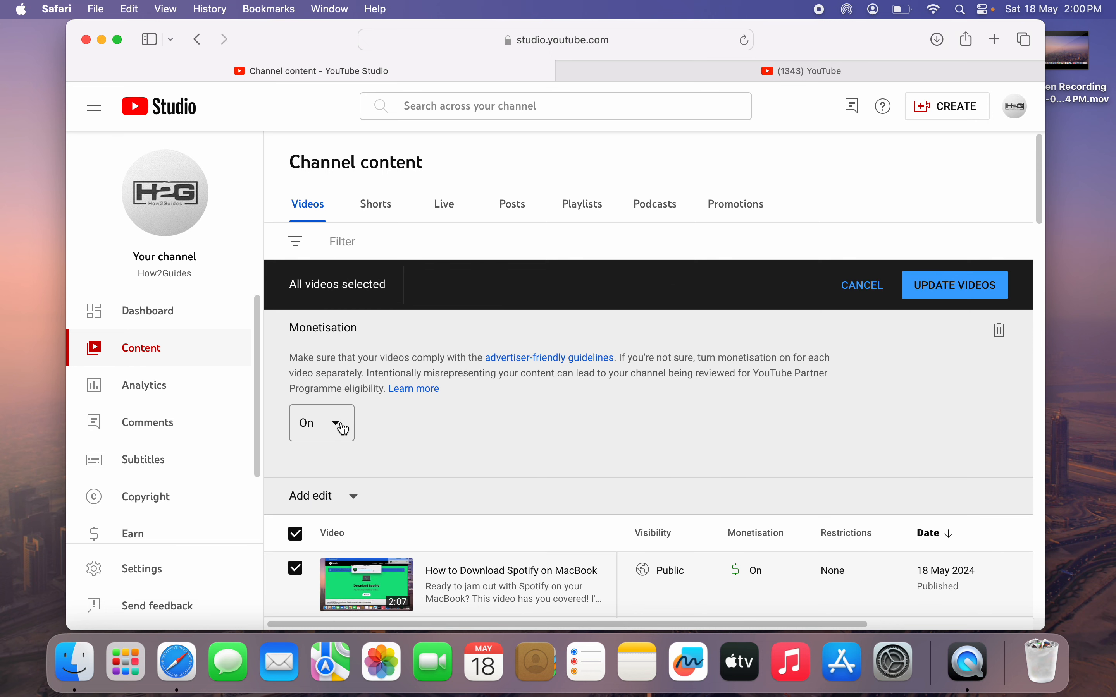
{"action": "left_click", "coordinate": [321, 423]}
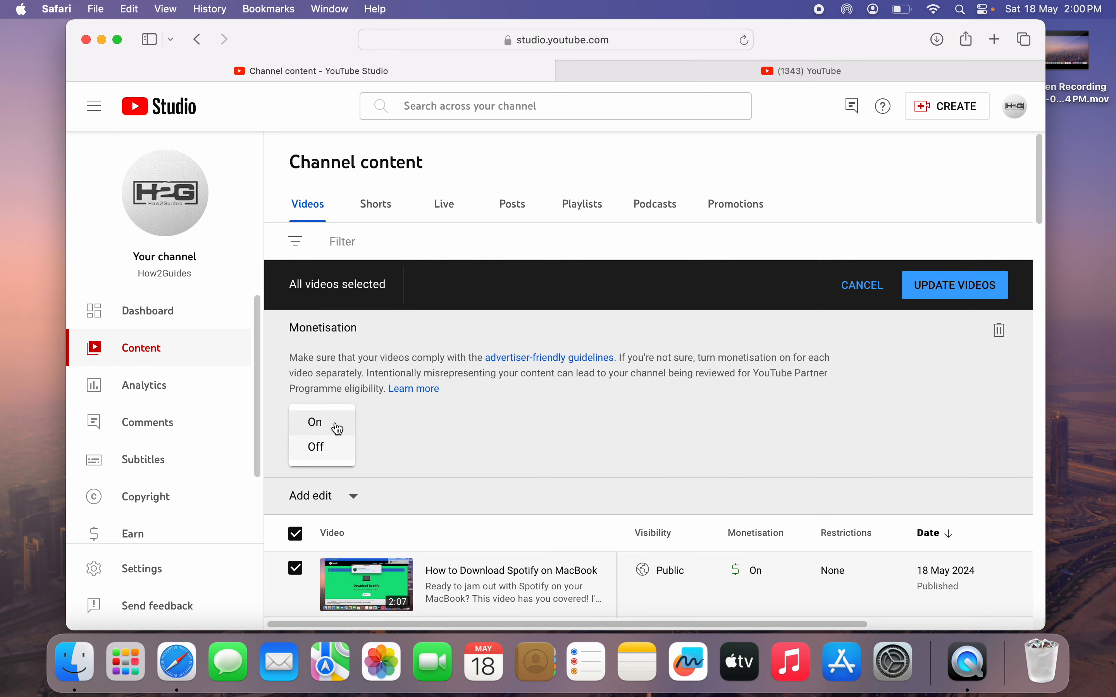
{"action": "left_click", "coordinate": [955, 284]}
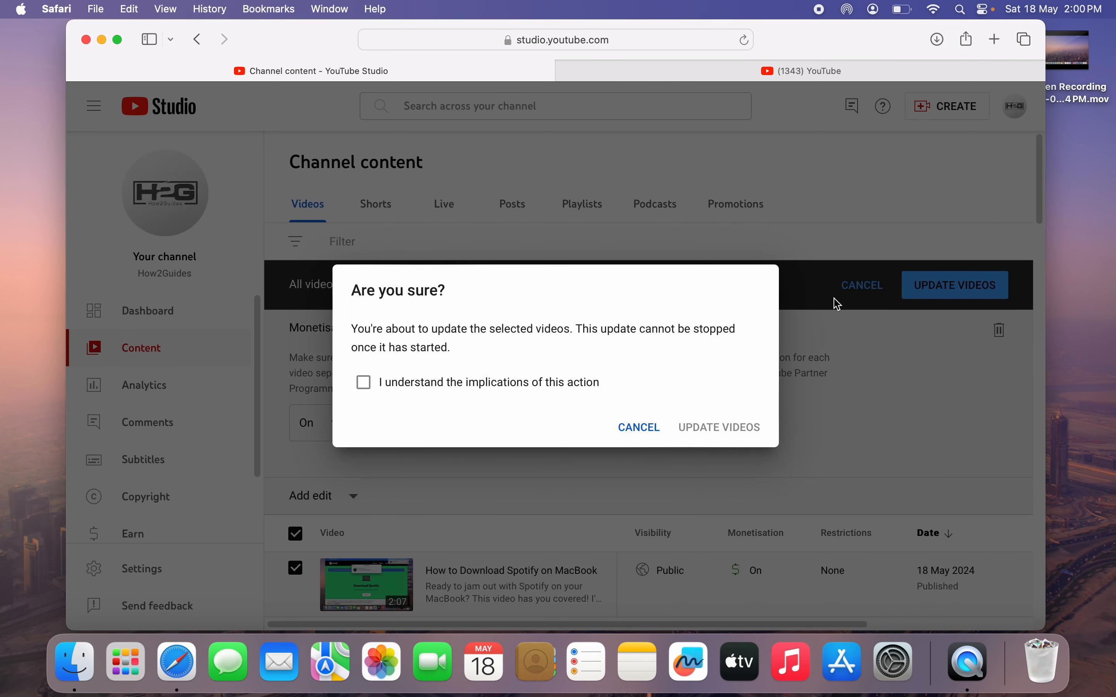
Step: Acknowledge the implications, update all videos, and dismiss the bulk edit bar
{"action": "left_click", "coordinate": [363, 382]}
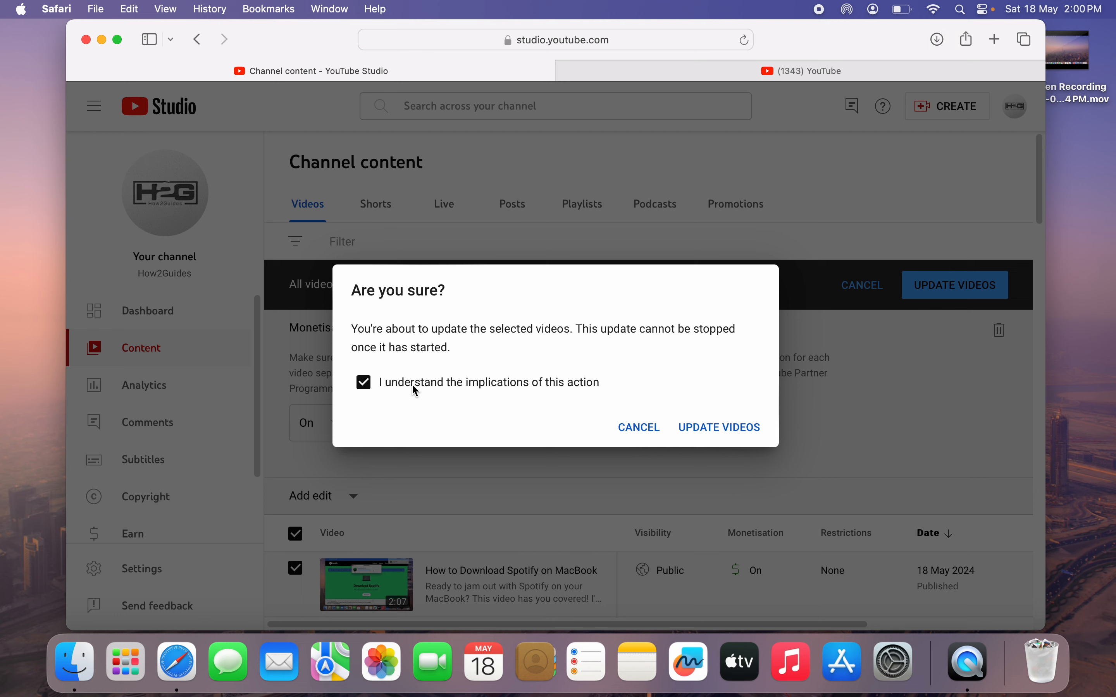
{"action": "mouse_move", "coordinate": [673, 408]}
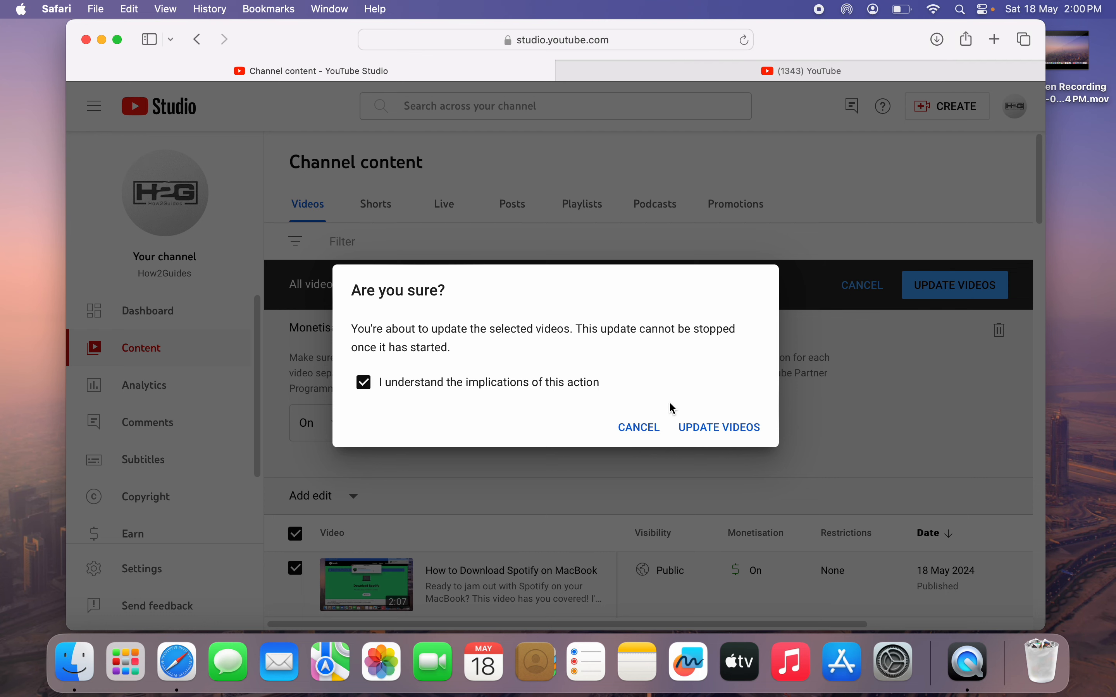
{"action": "mouse_move", "coordinate": [772, 427]}
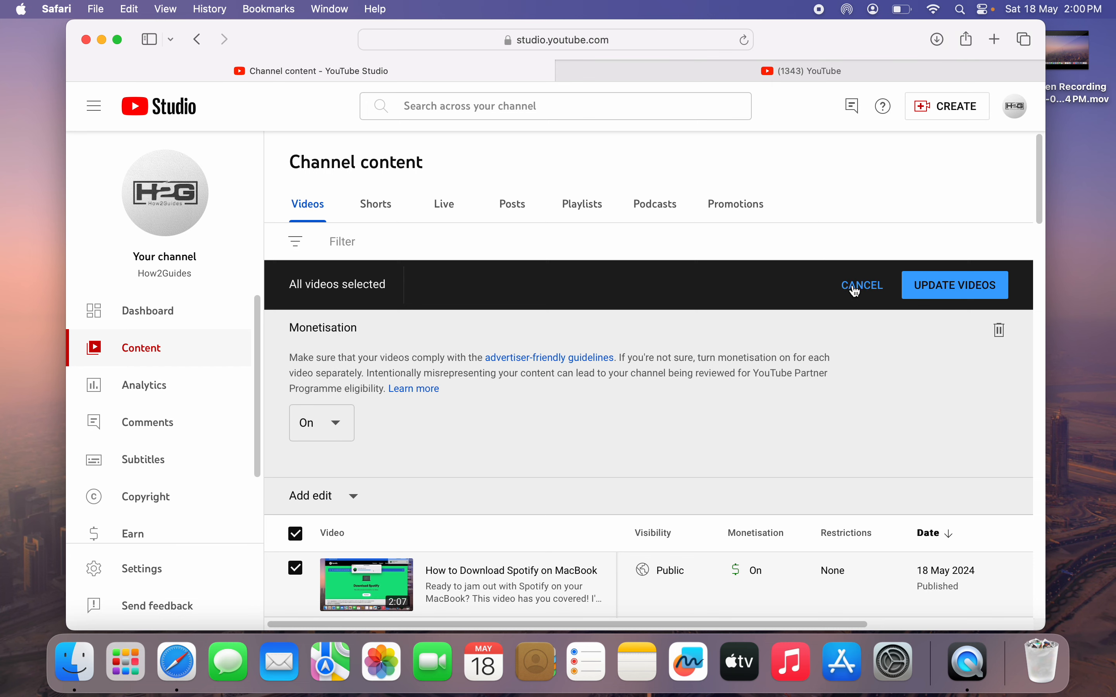
{"action": "left_click", "coordinate": [860, 285]}
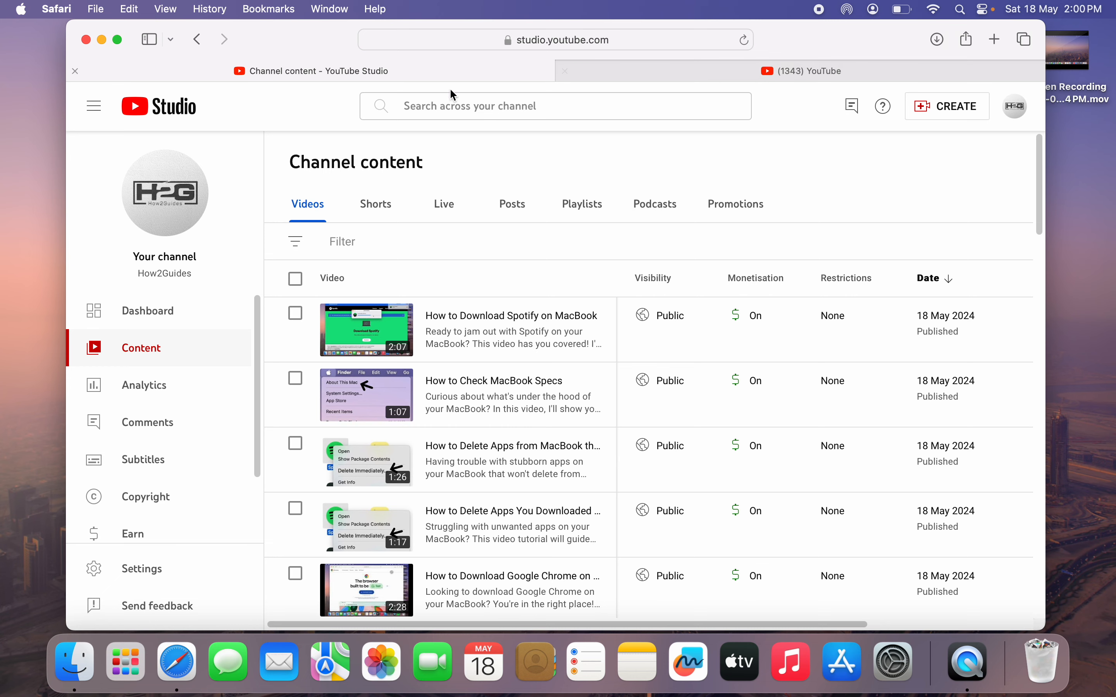
{"action": "mouse_move", "coordinate": [629, 72]}
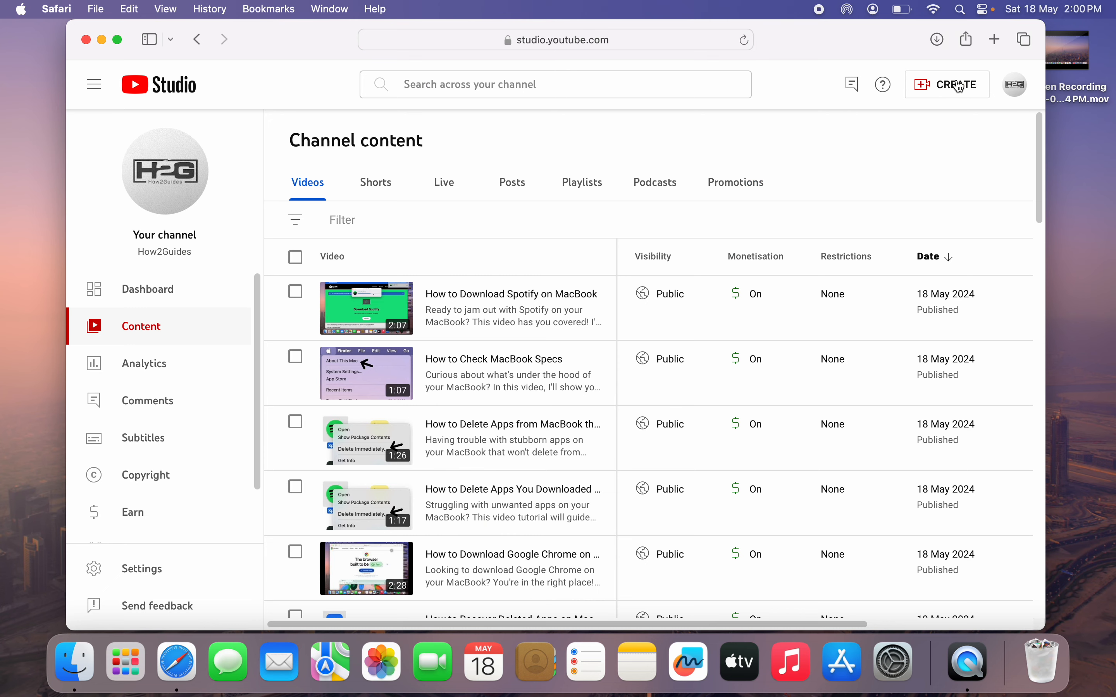
Step: Switch to the Safari tab showing the Start Page
{"action": "left_click", "coordinate": [993, 40]}
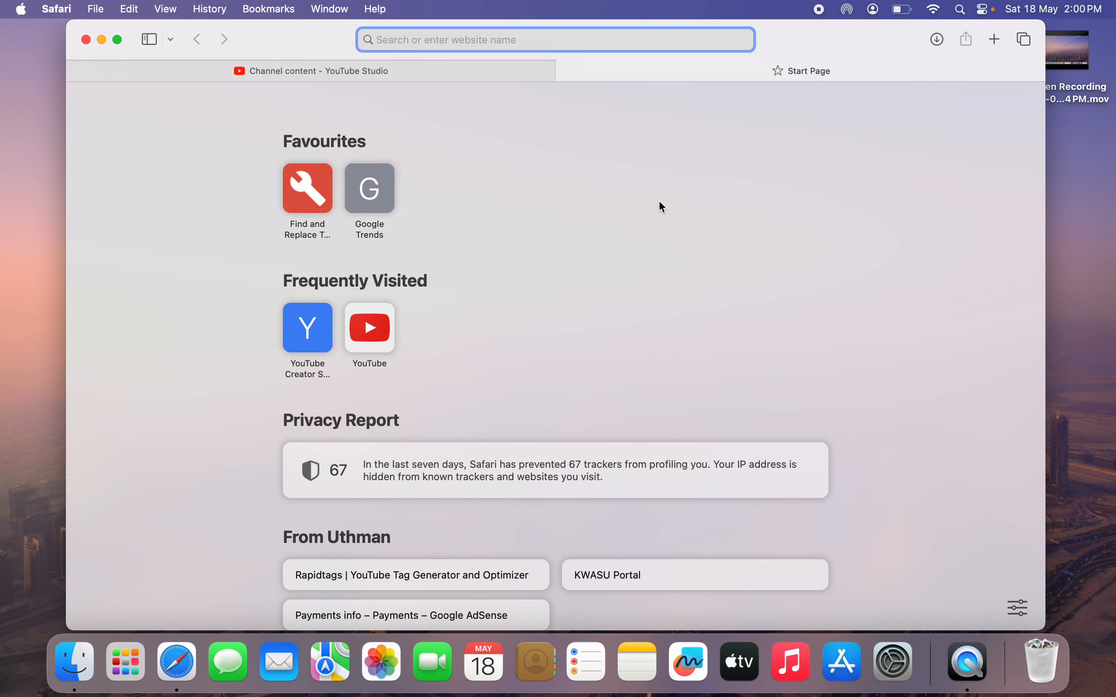